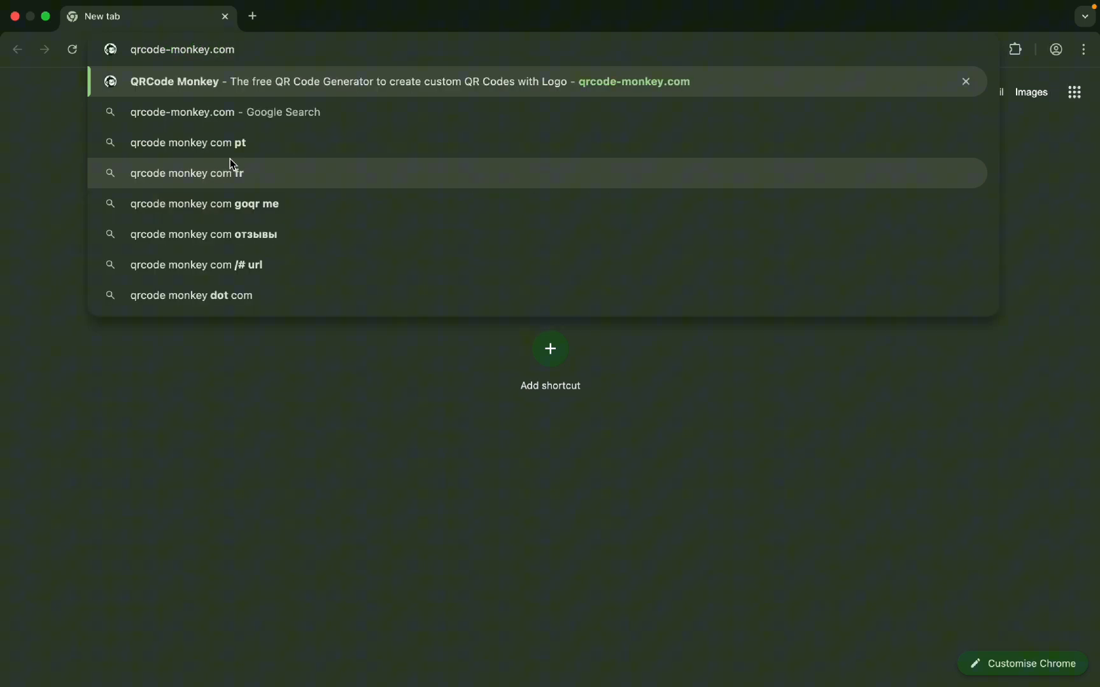
- Load qrcode-monkey.com from the address-bar suggestion and accept all cookies
left_click(352, 80)
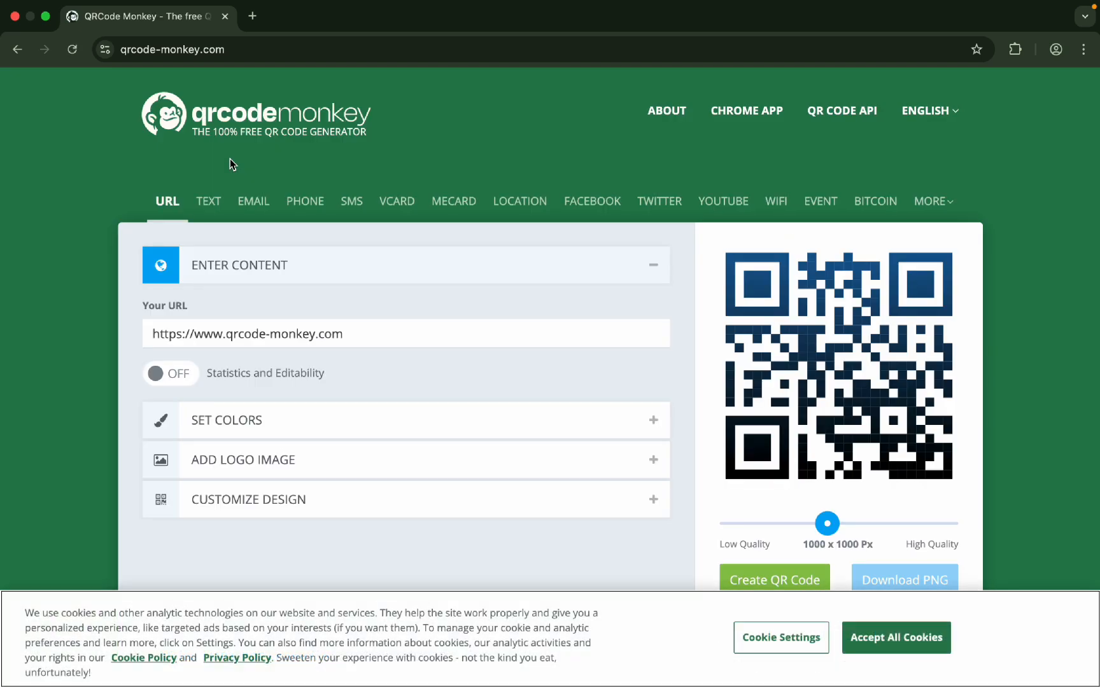
left_click(895, 638)
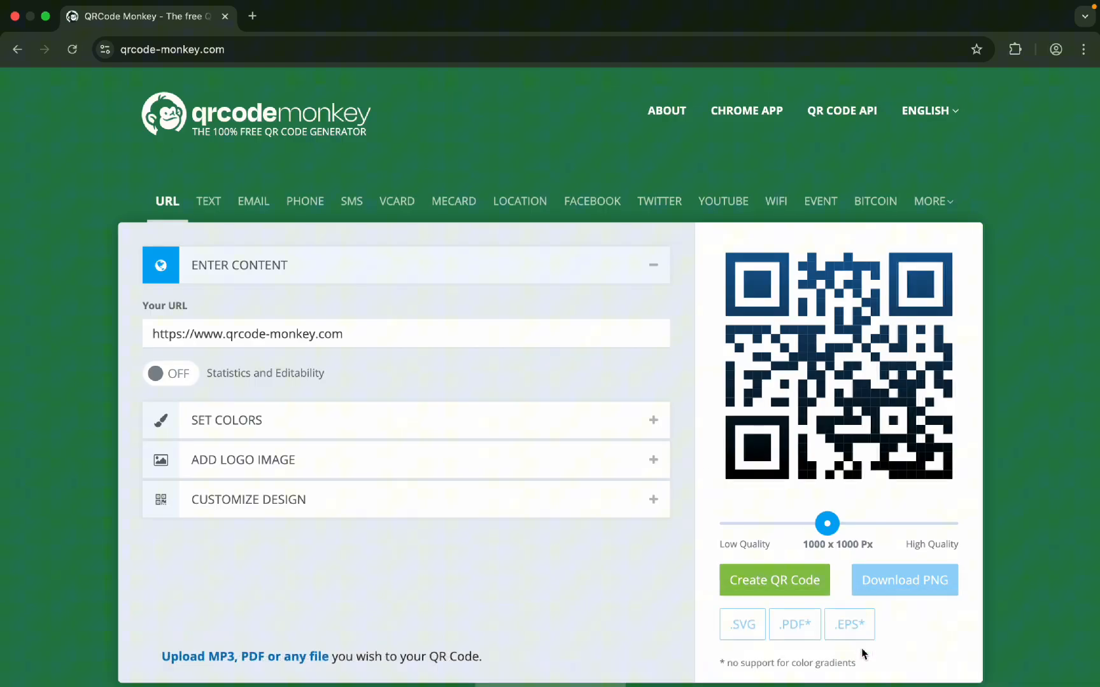
mouse_move(489, 362)
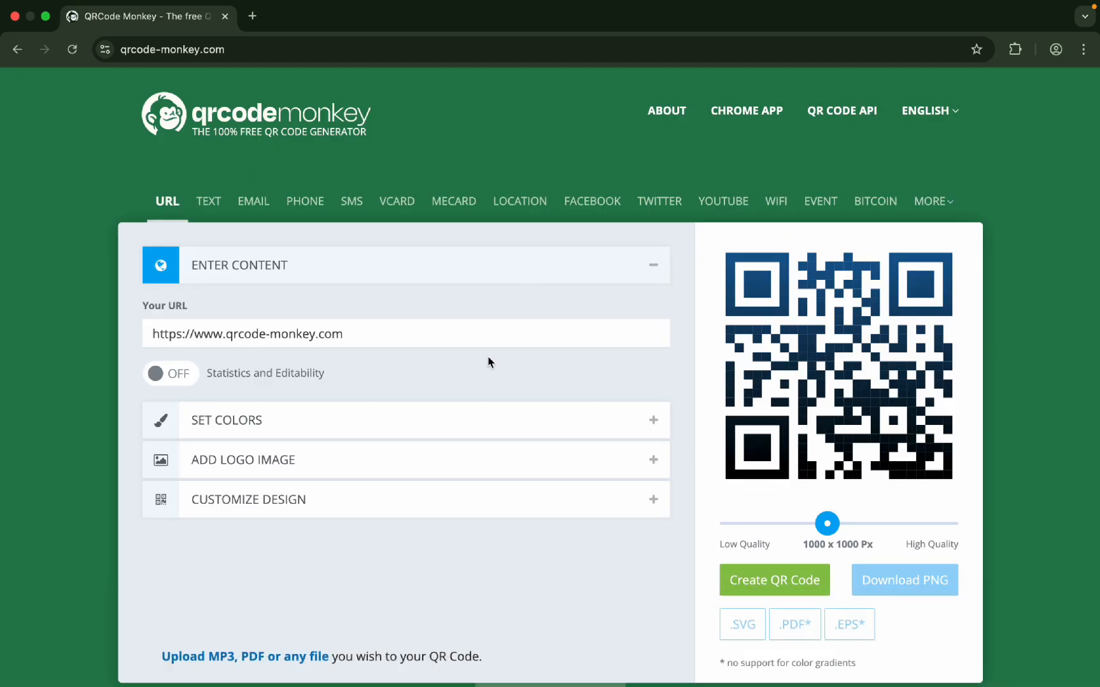
mouse_move(167, 201)
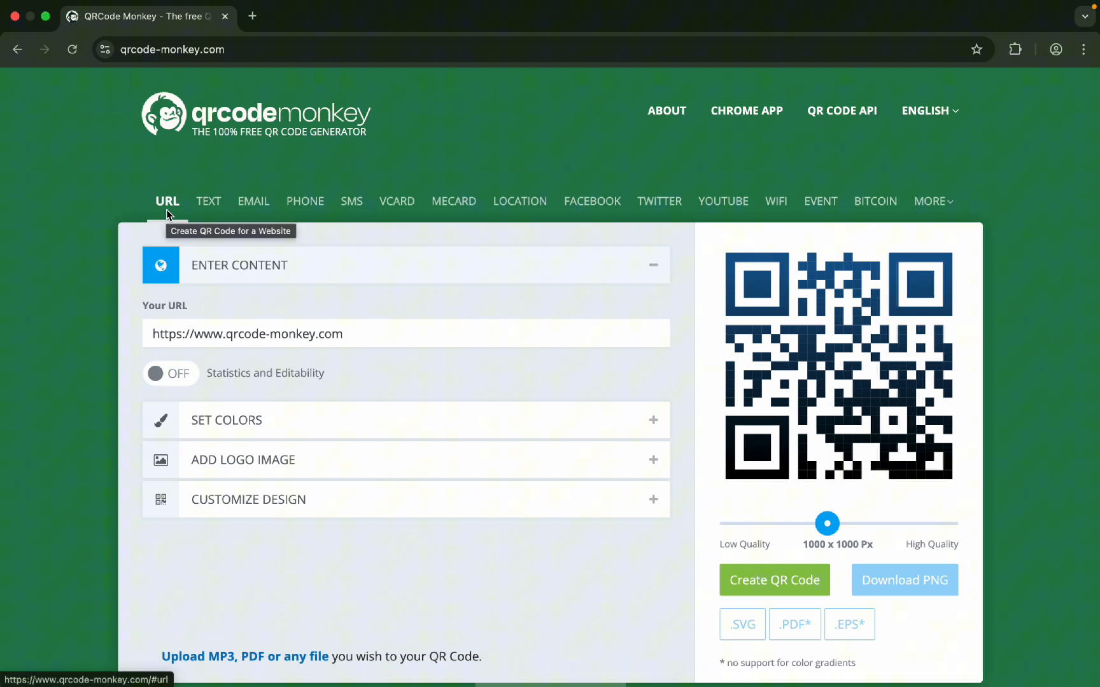
mouse_move(209, 201)
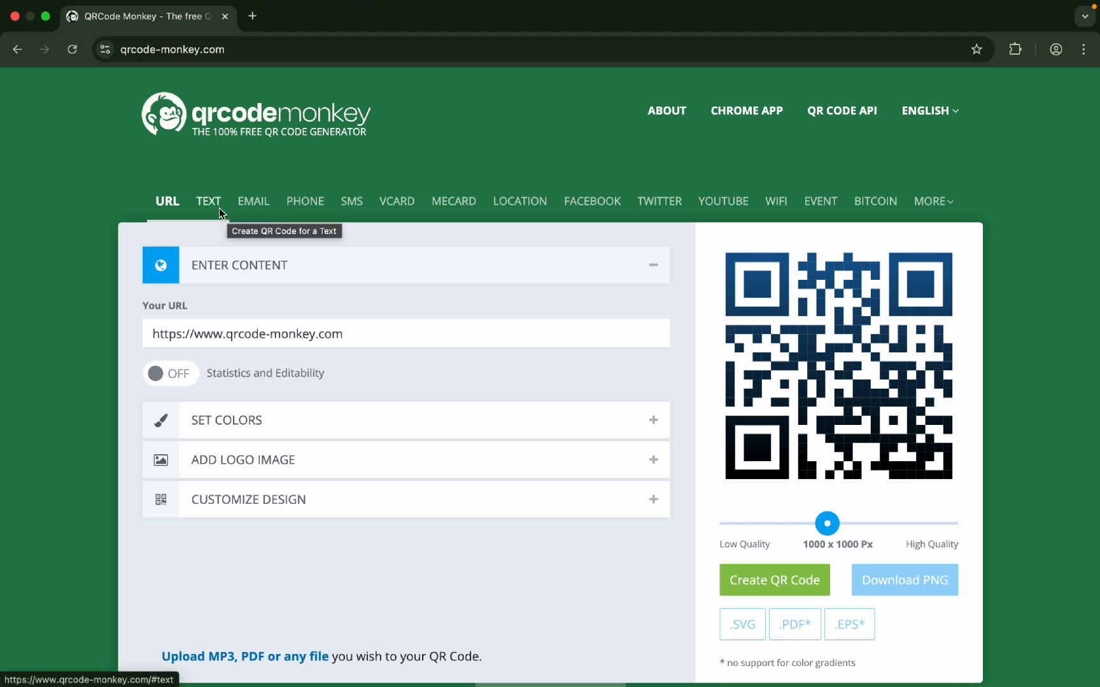
mouse_move(351, 208)
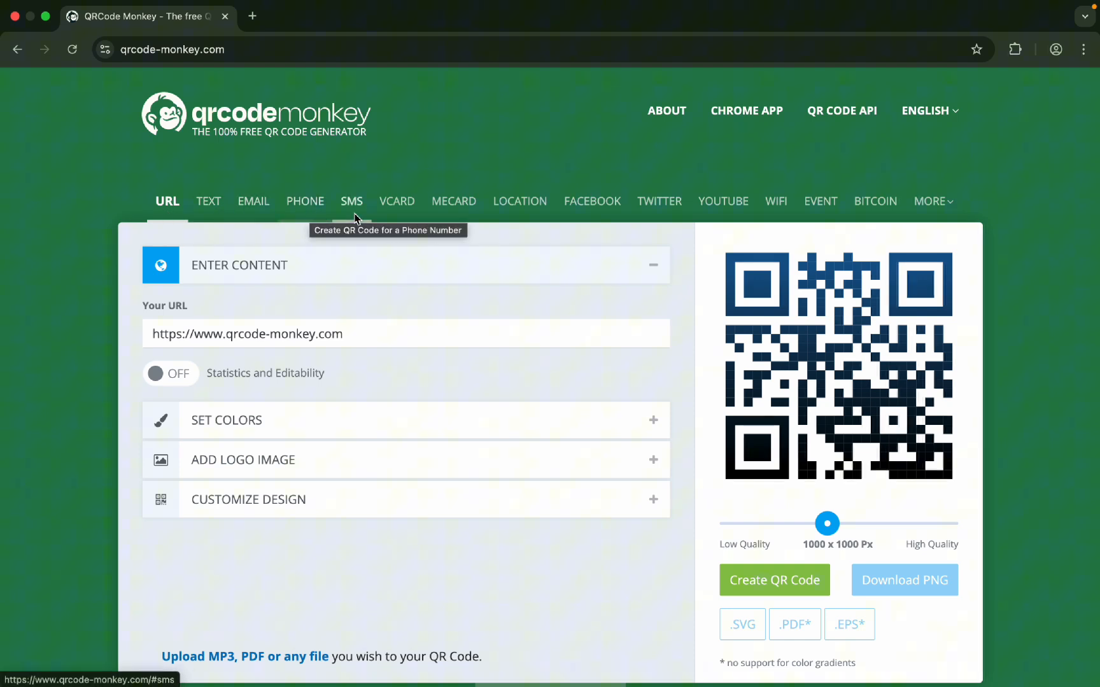
mouse_move(455, 201)
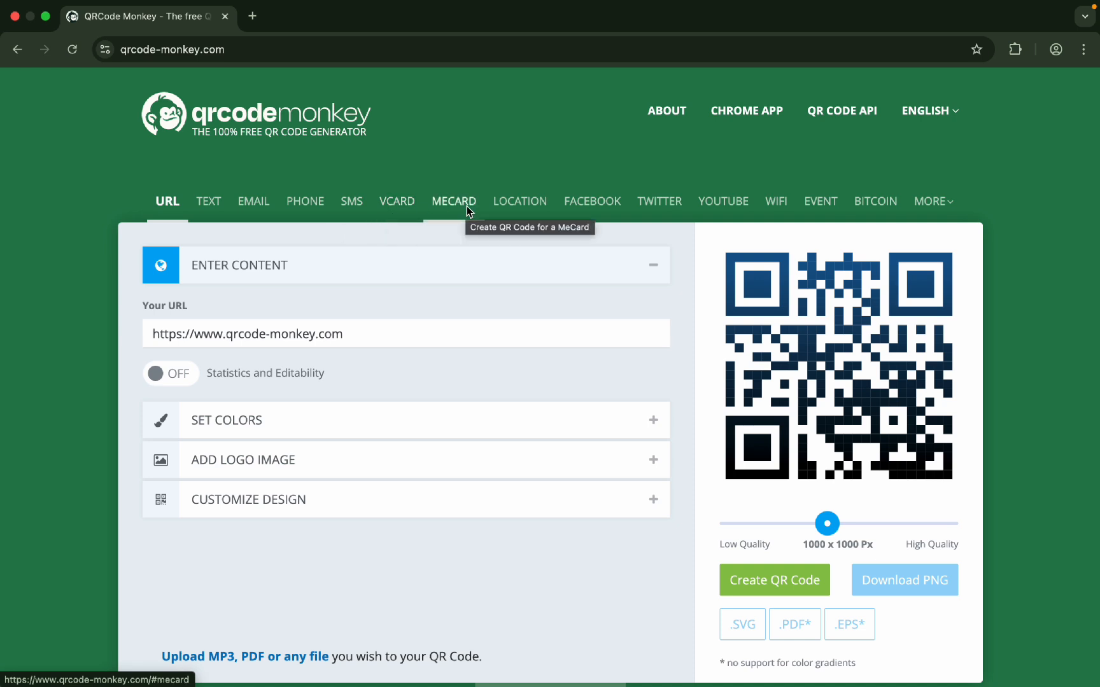
mouse_move(667, 244)
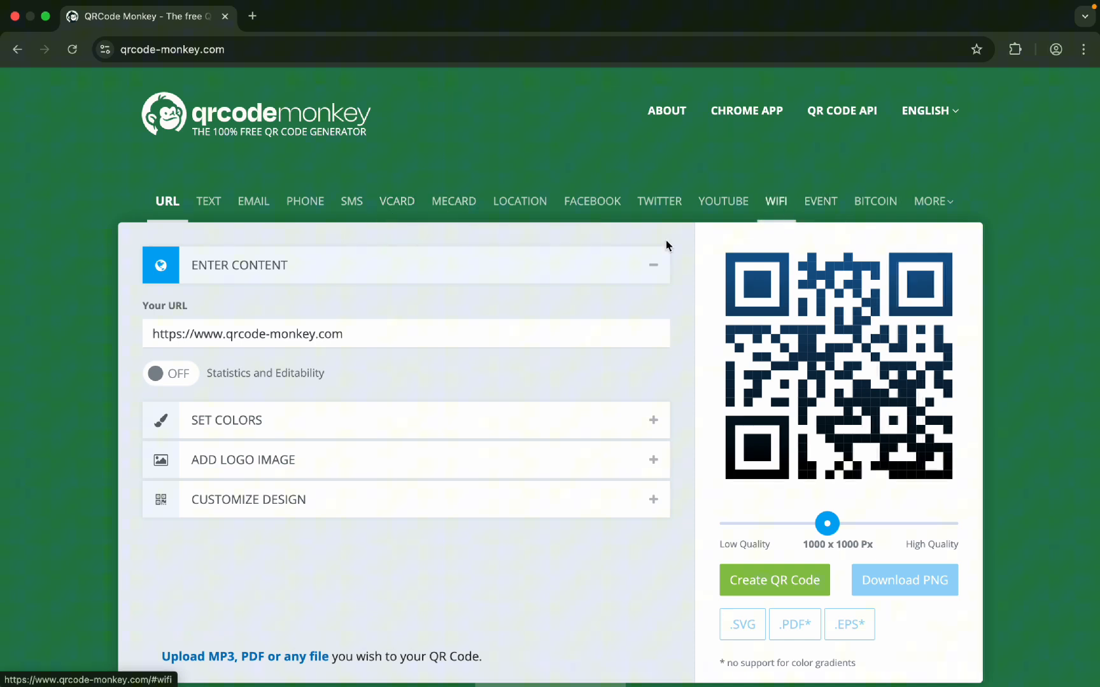
mouse_move(353, 315)
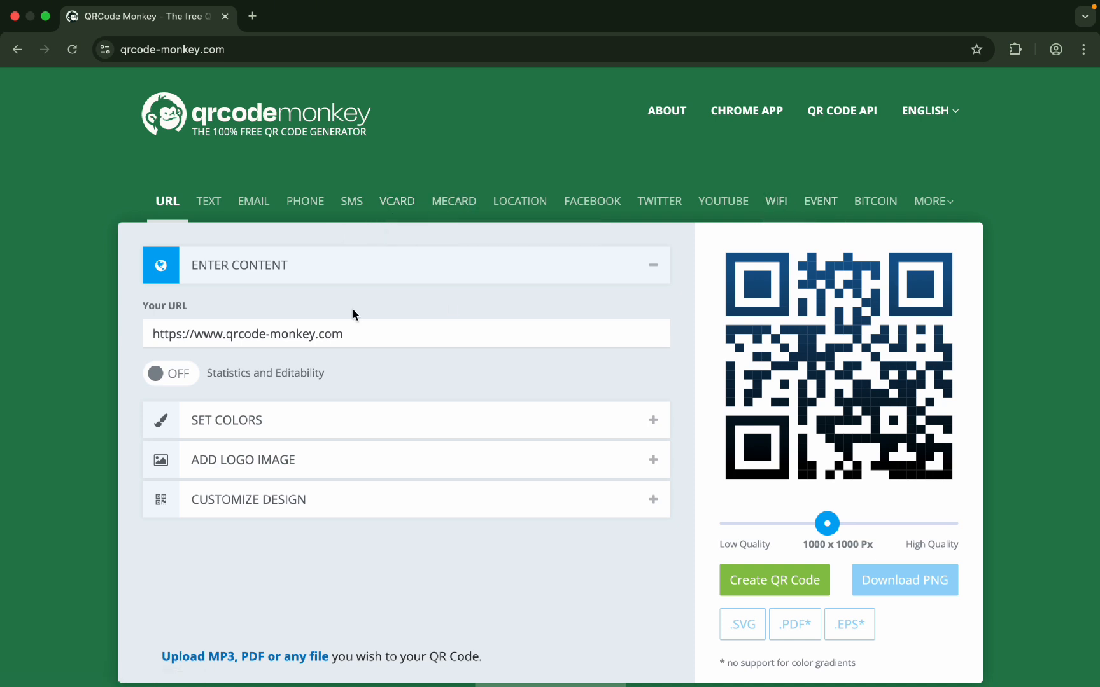
- Create a TEXT QR code reading I love your channel "How To DO This"
left_click(208, 202)
type("I love your")
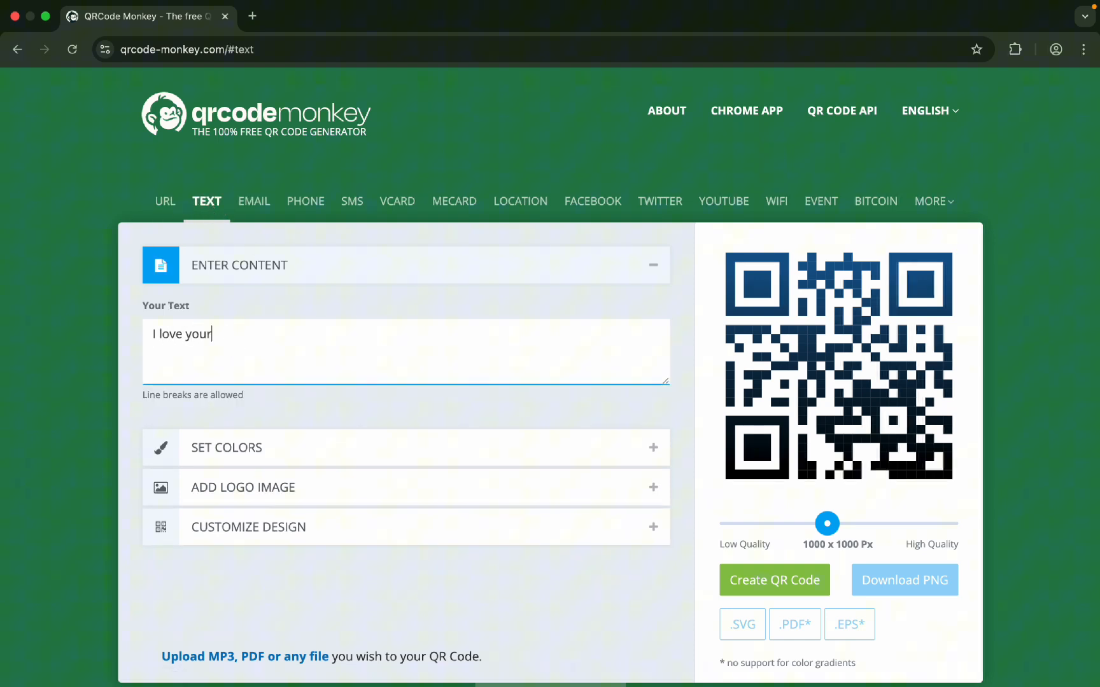
type("channel")
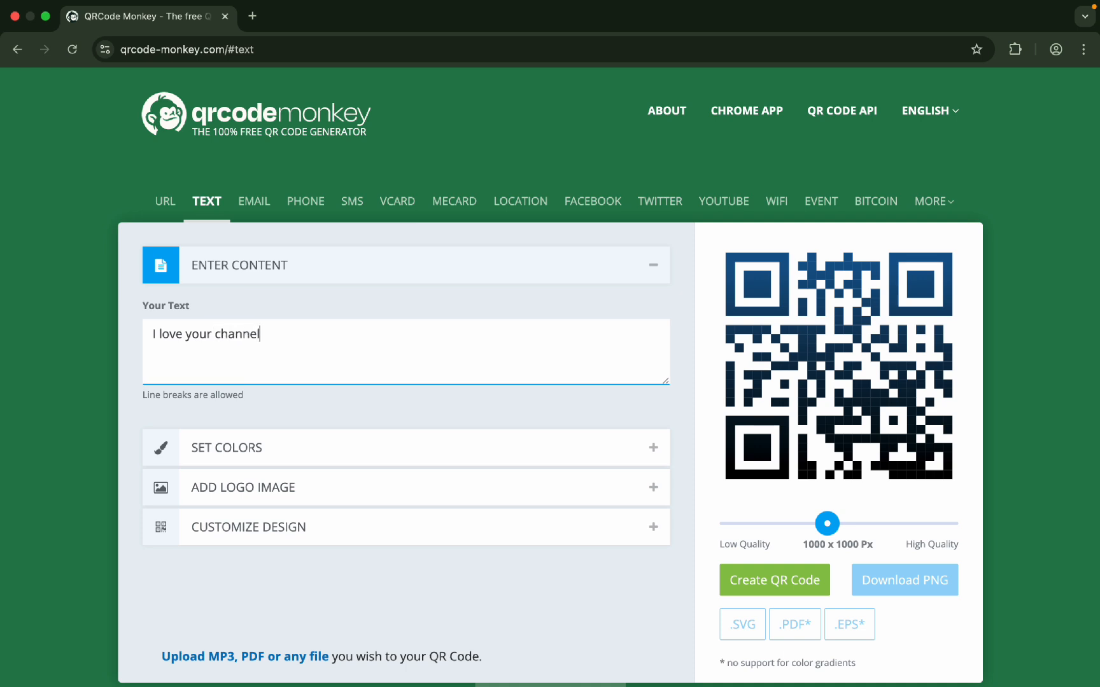
type("\"")
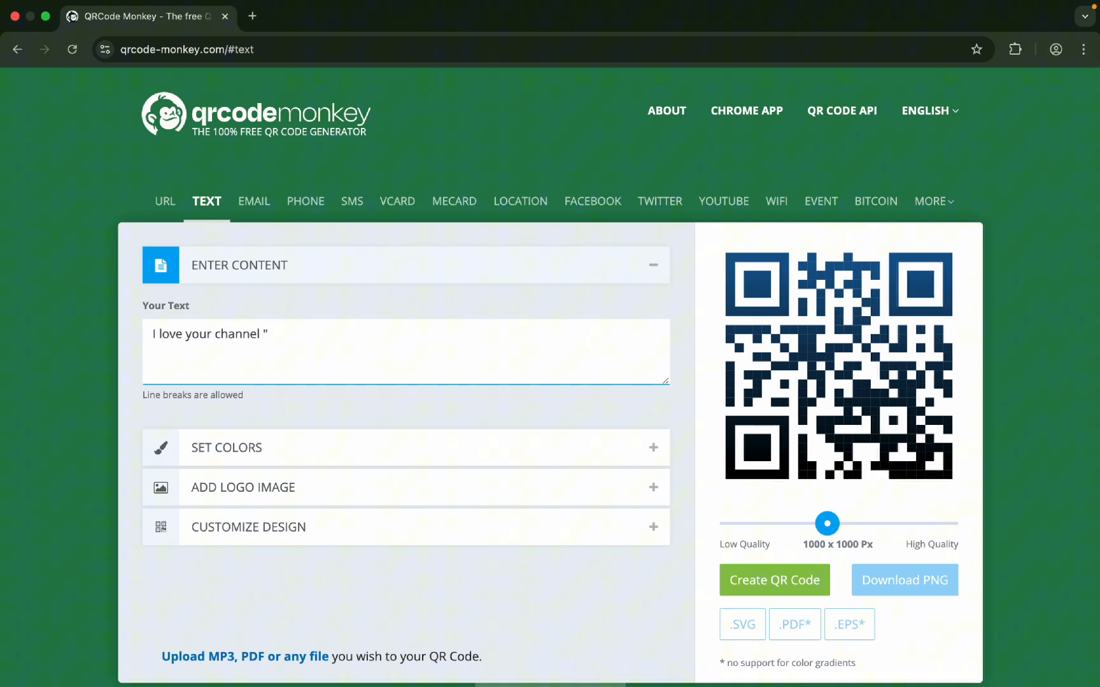
type("How To DO th")
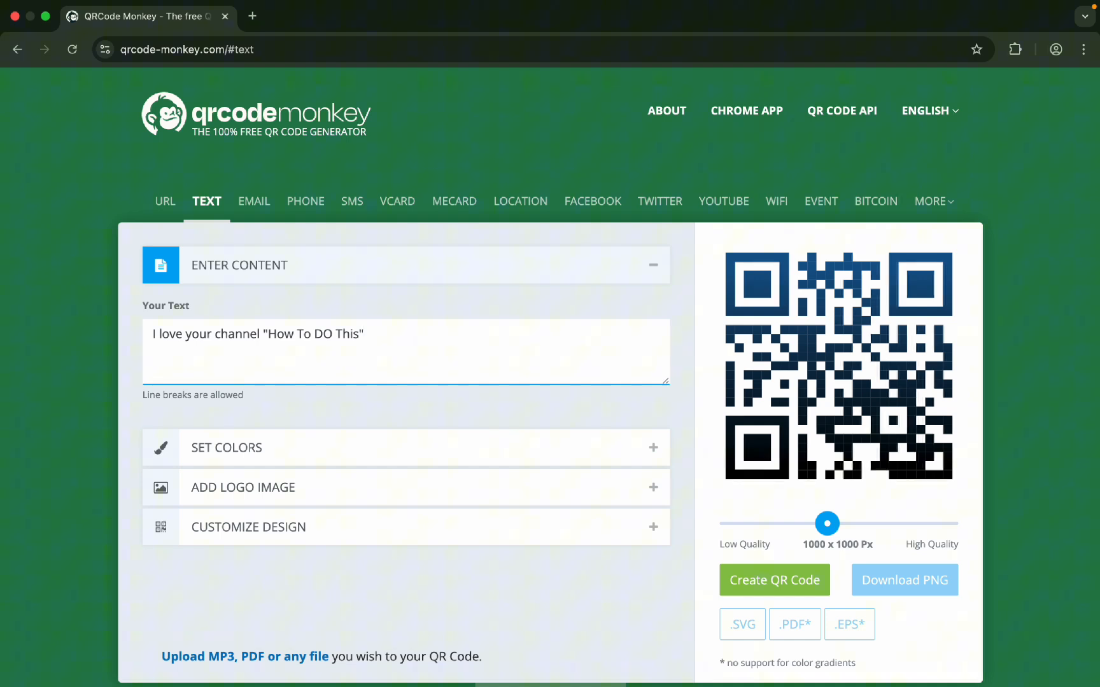
left_click(774, 581)
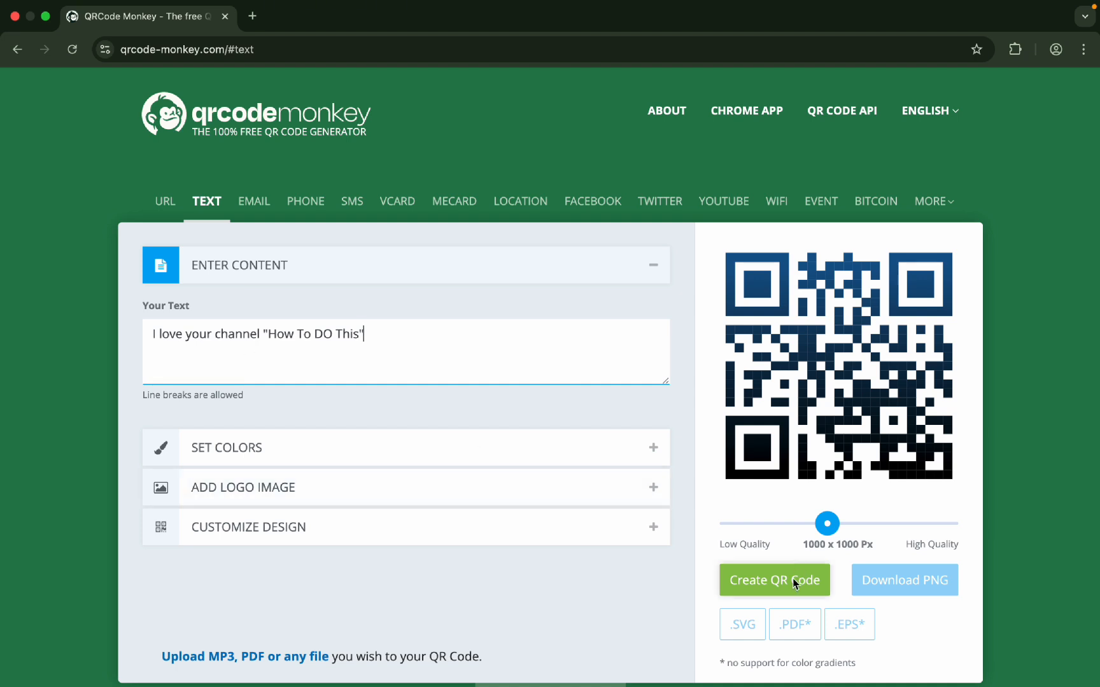
left_click(773, 580)
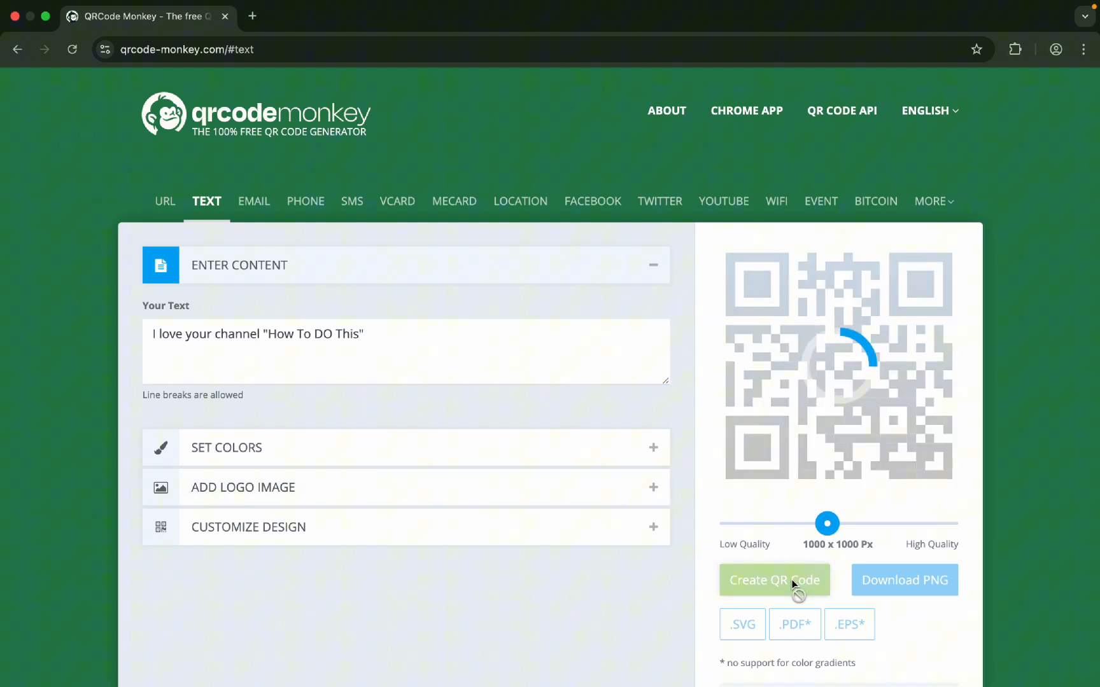
left_click(774, 581)
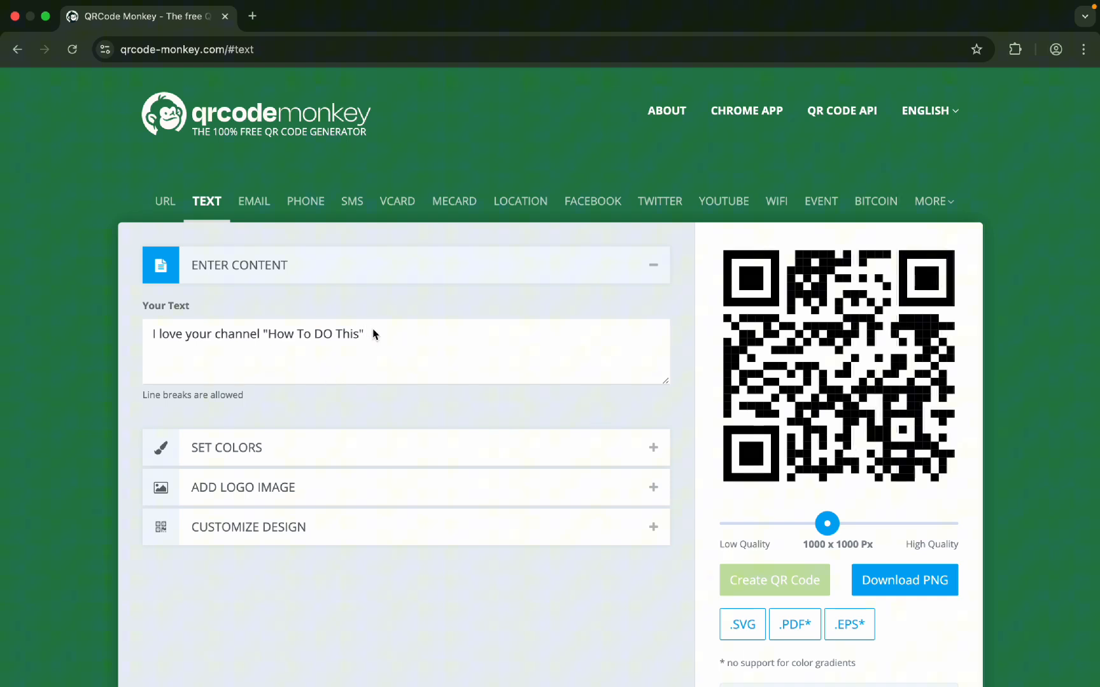
triple_click(257, 333)
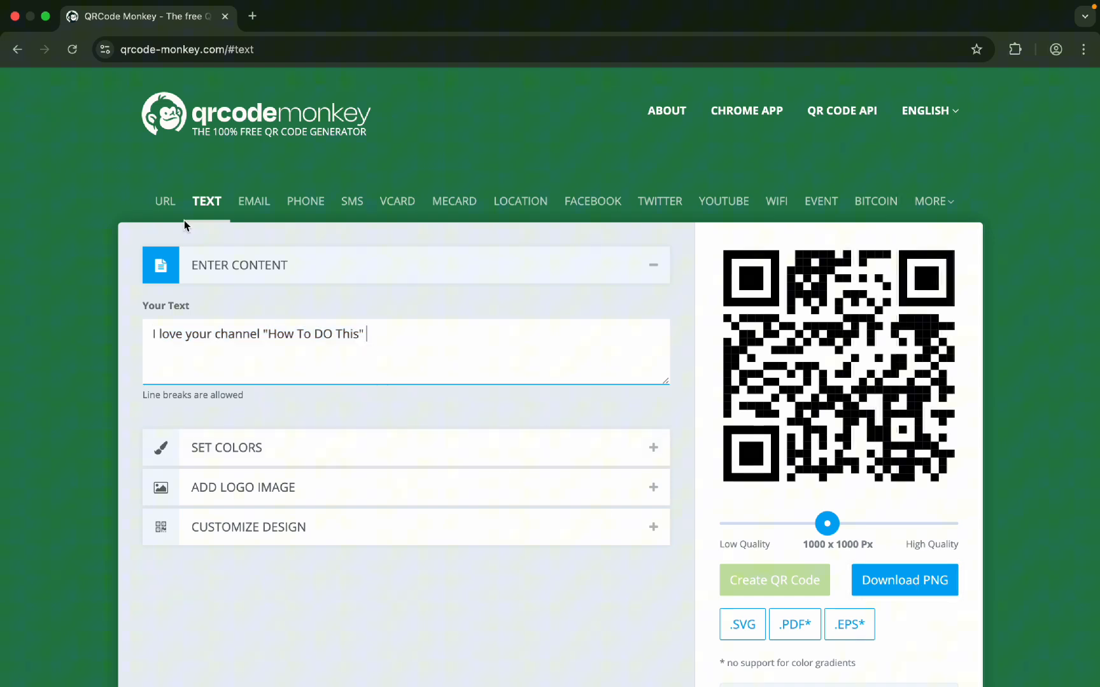
- Return to the URL type, clear its default address, and start a new browser tab
left_click(167, 201)
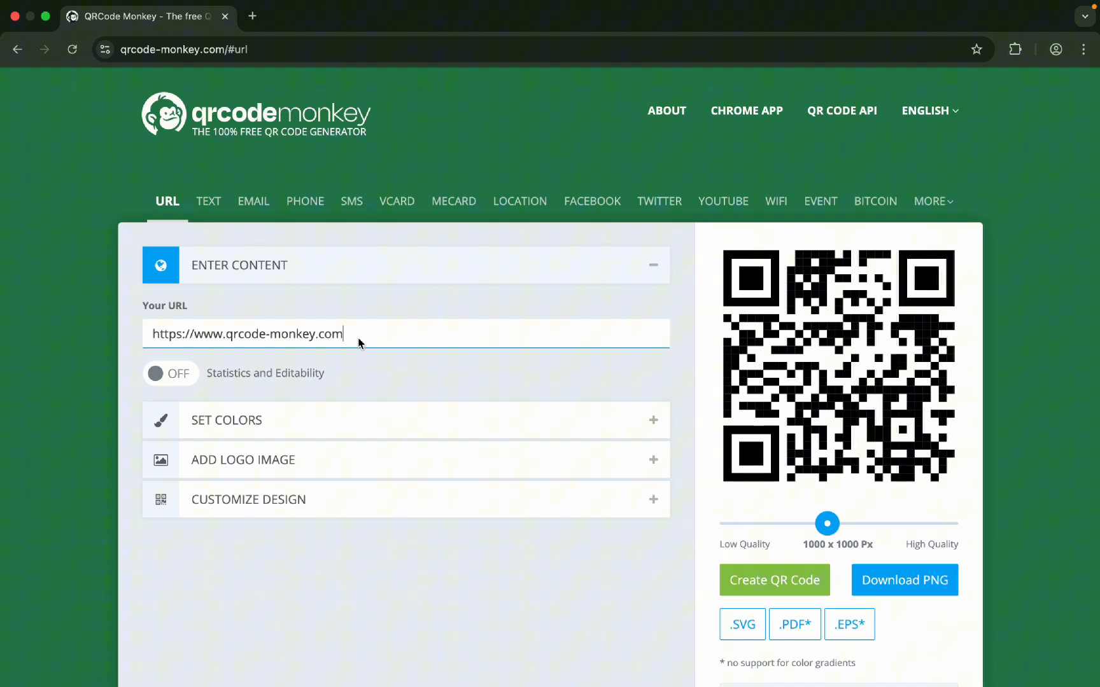
key("backspace")
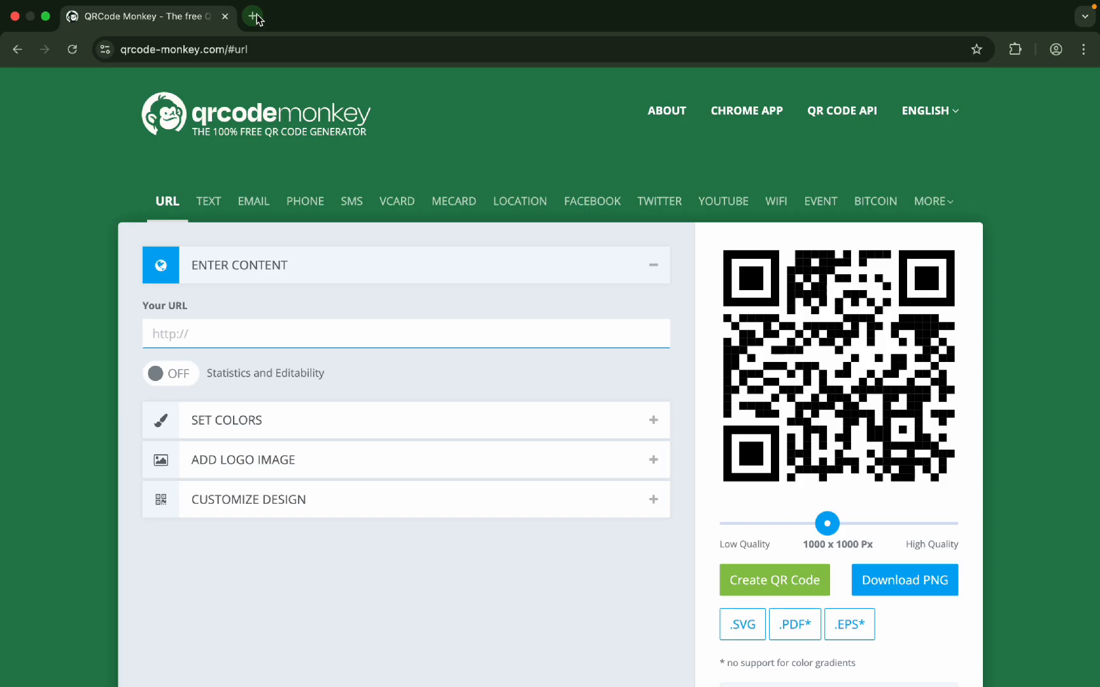
left_click(252, 15)
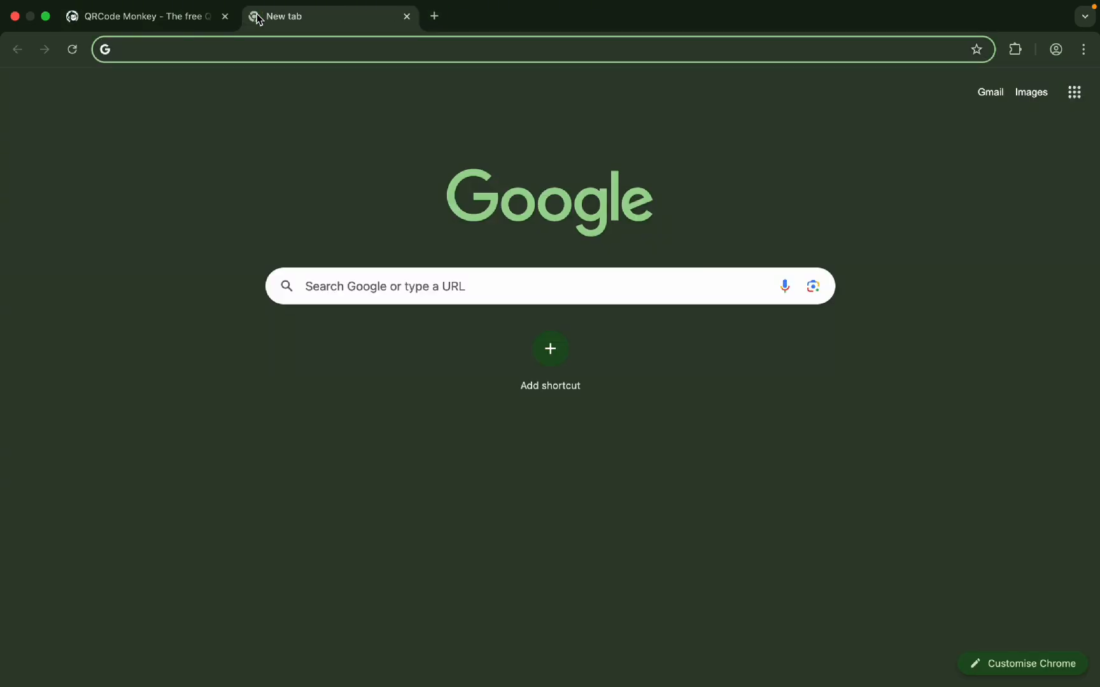
- On YouTube, reach the Mrwhosetheboss channel, copy its address, and return to QRCode Monkey
type("youtube.com/@Mrwhosetheboss")
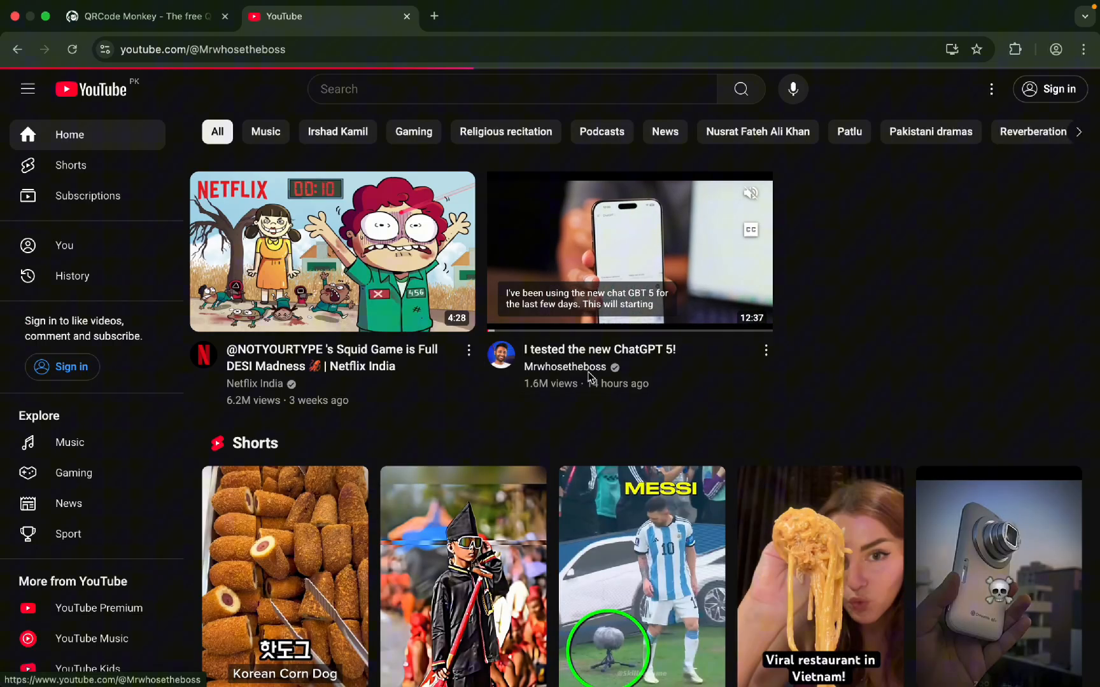
left_click(565, 367)
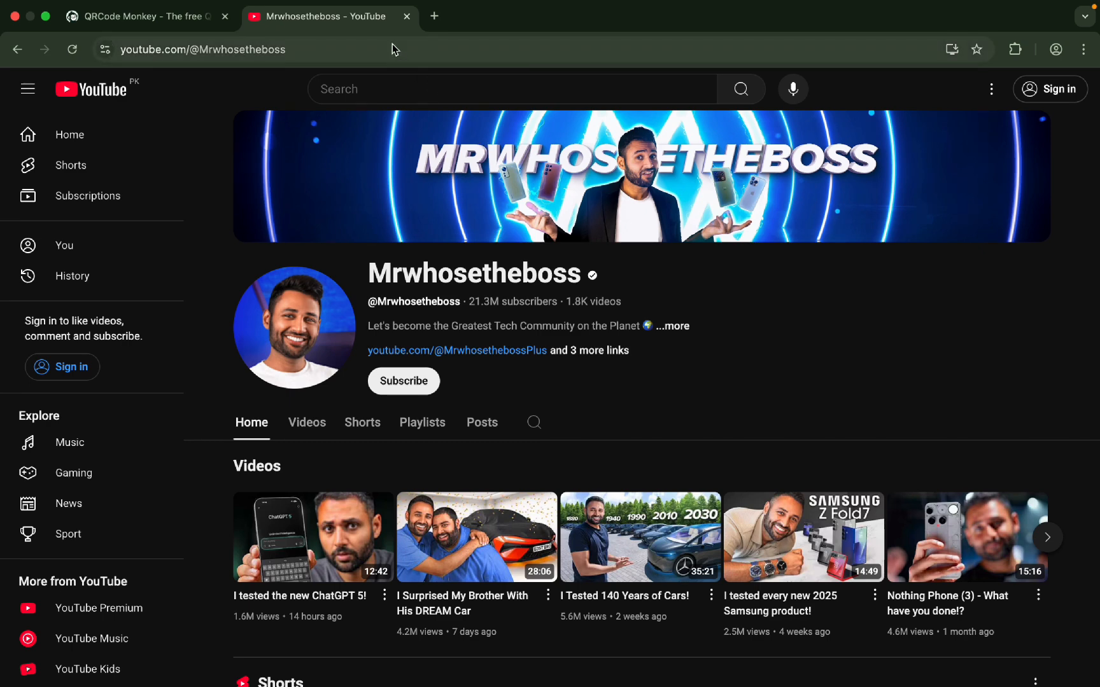
left_click(203, 50)
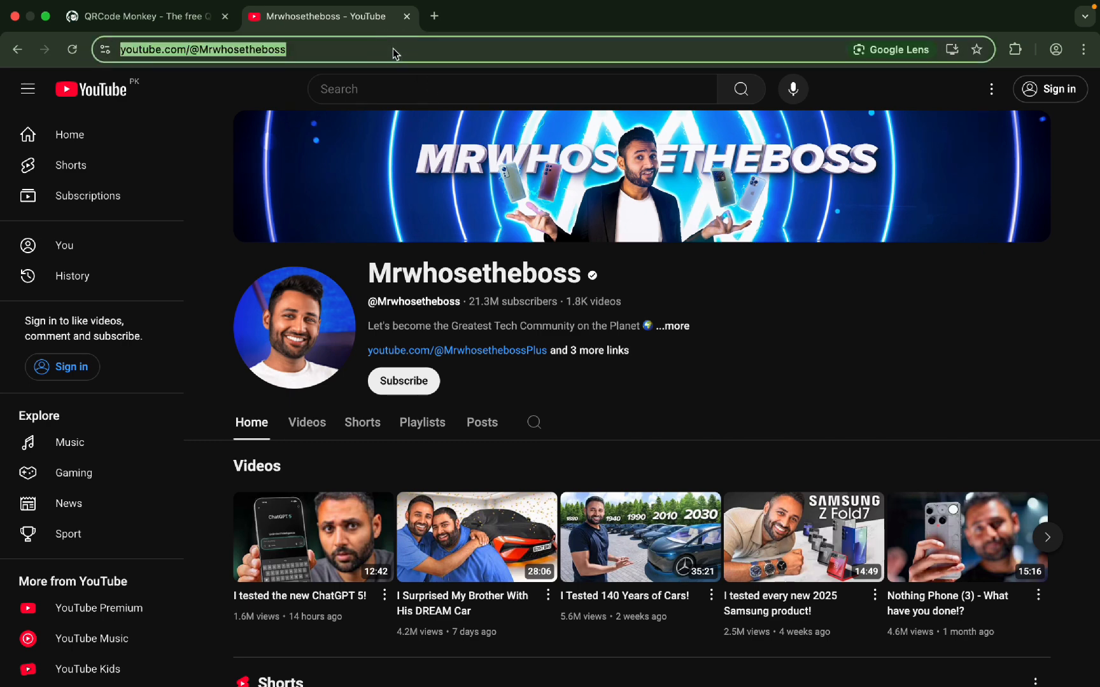
left_click(140, 17)
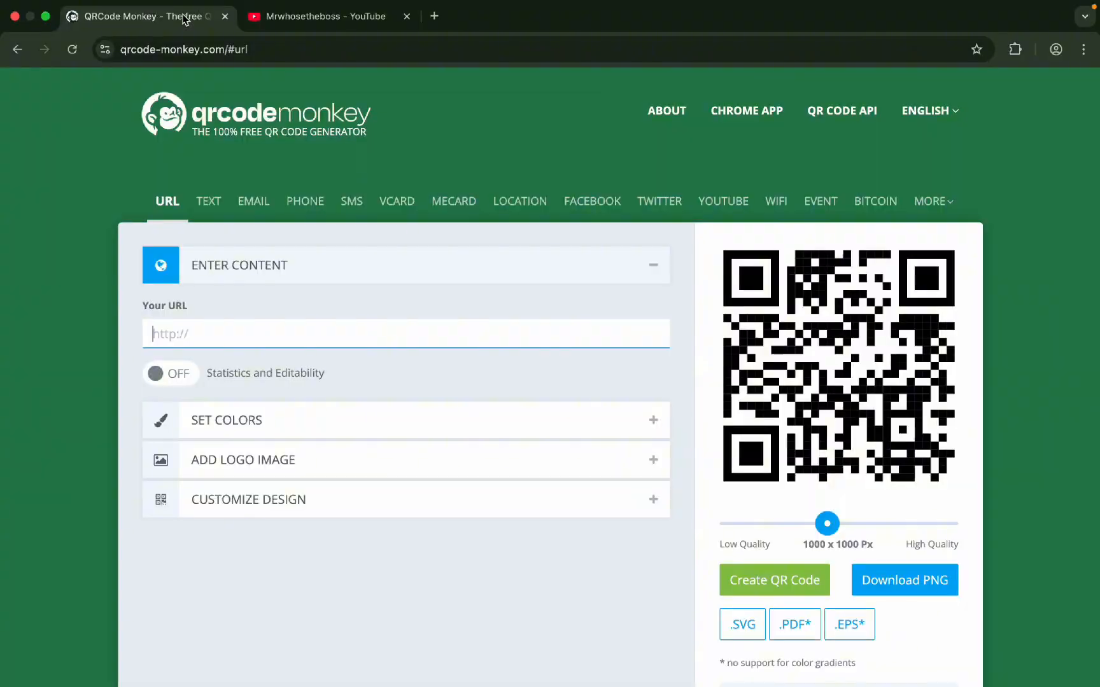
type("https://www.youtube.com/@Mrwhosetheboss")
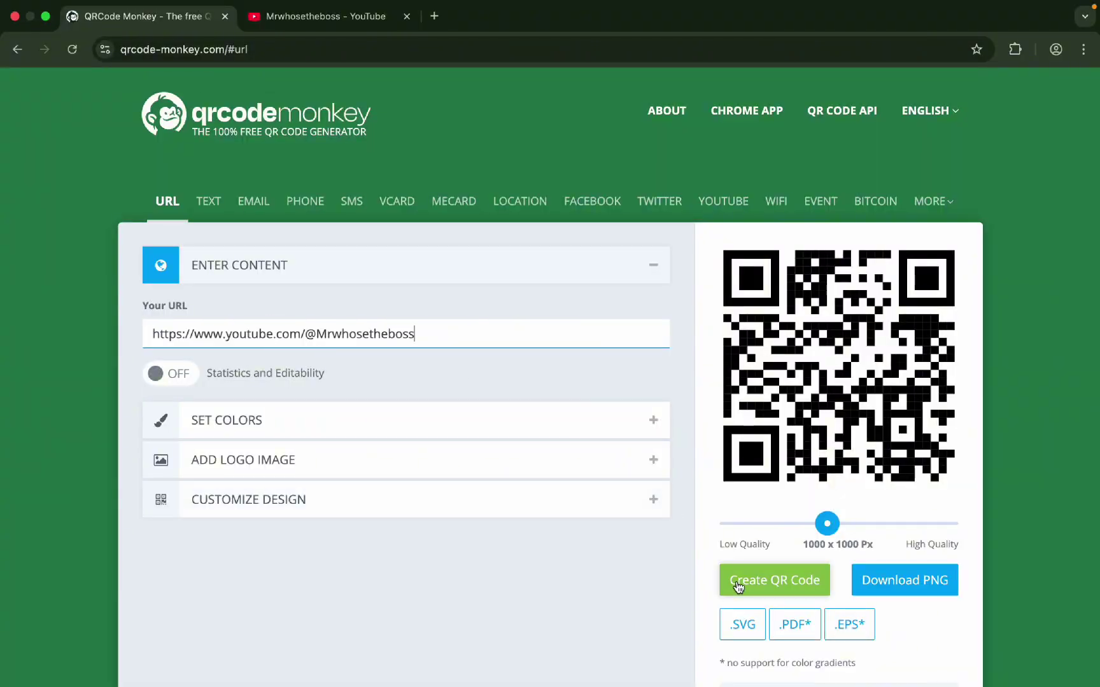
left_click(774, 580)
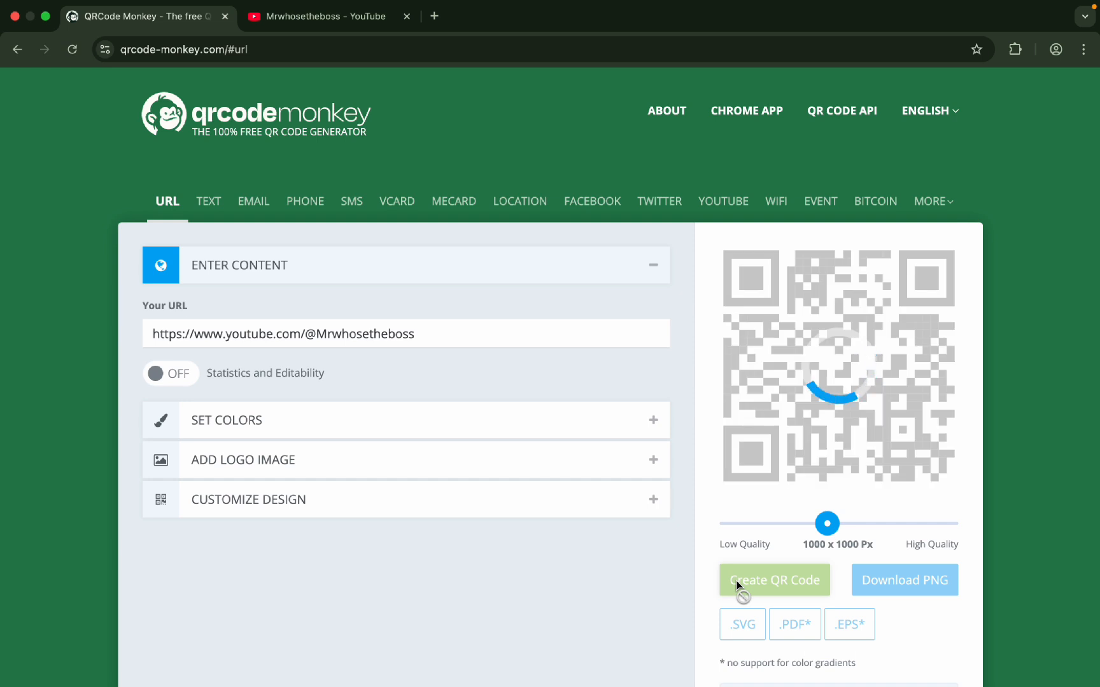
left_click(774, 580)
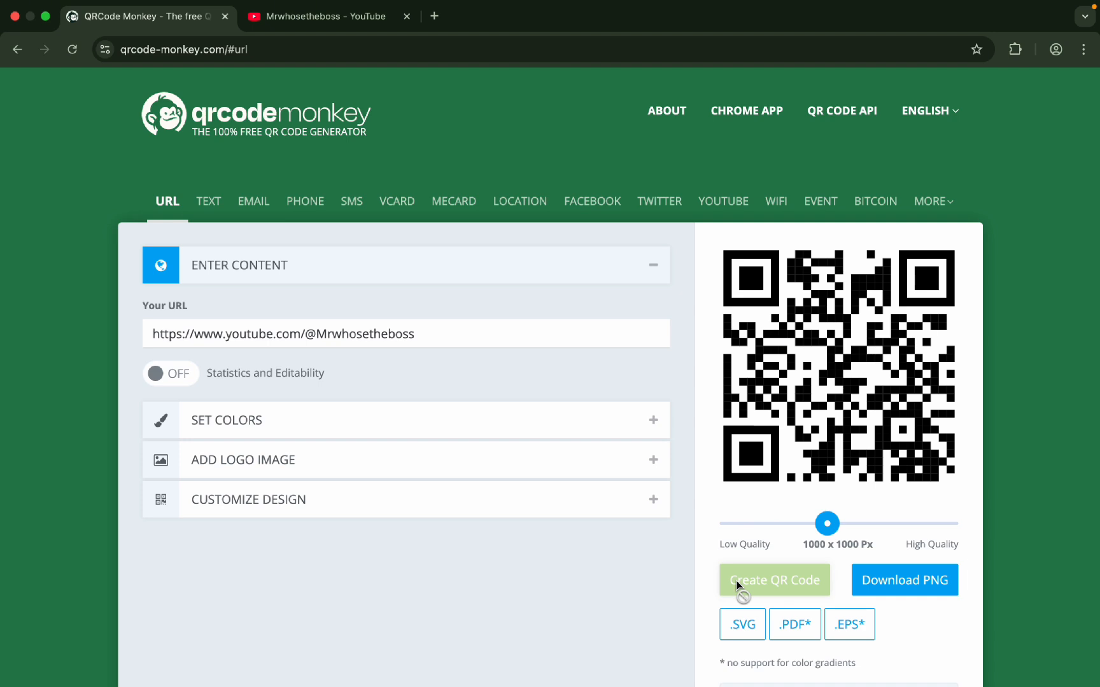
mouse_move(601, 540)
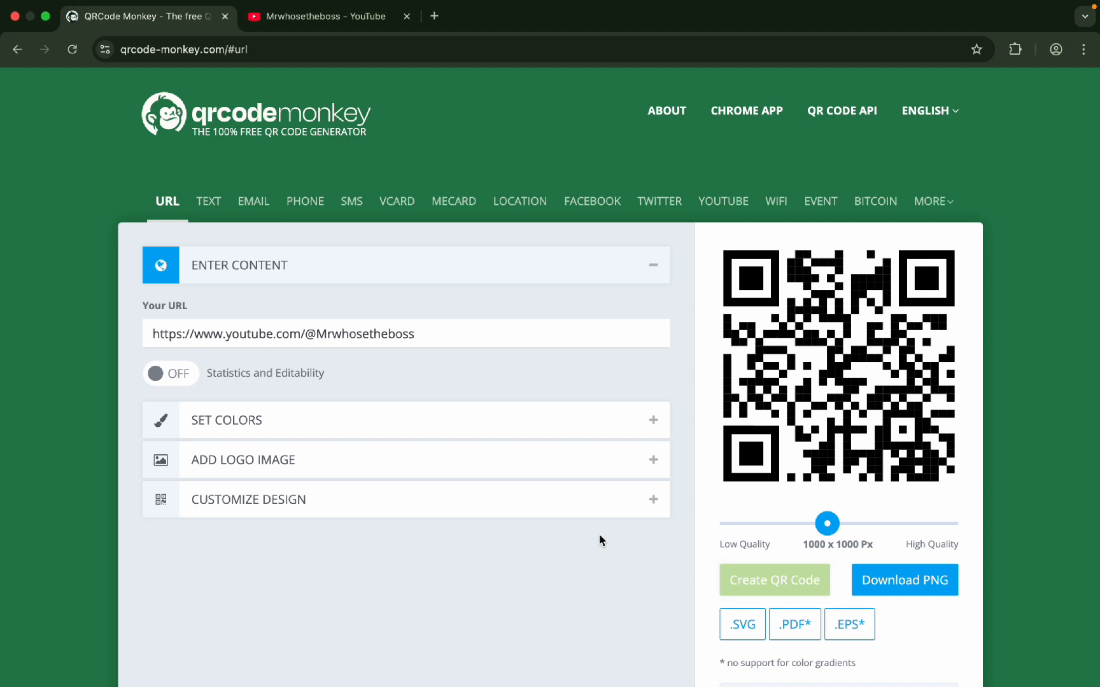
left_click(303, 202)
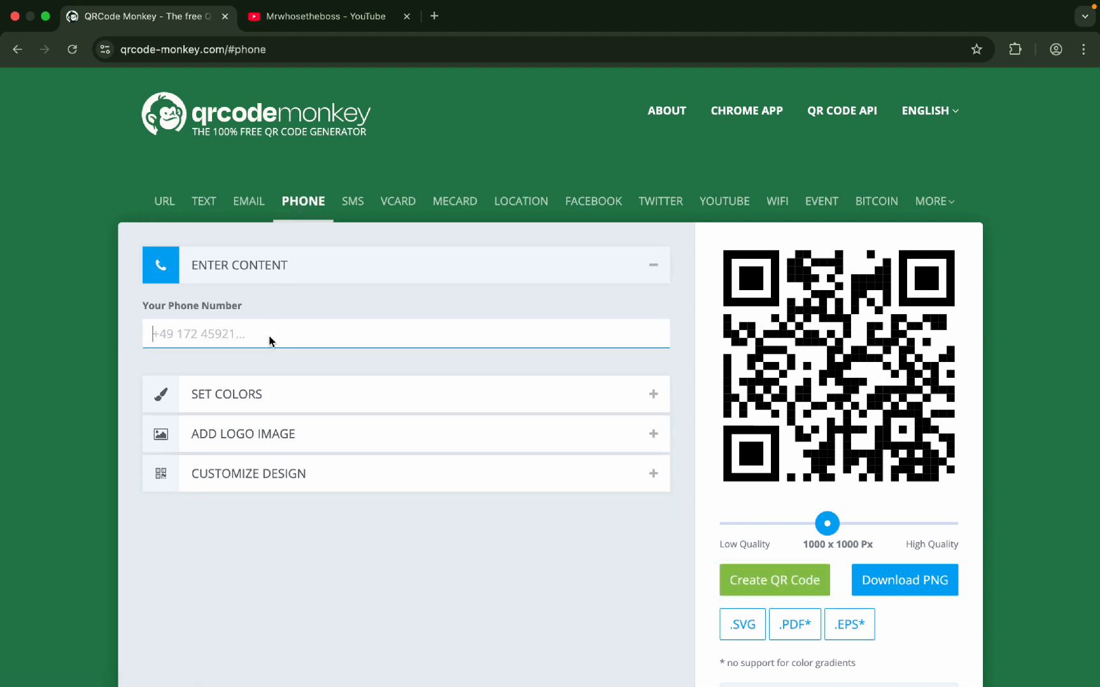
type("+")
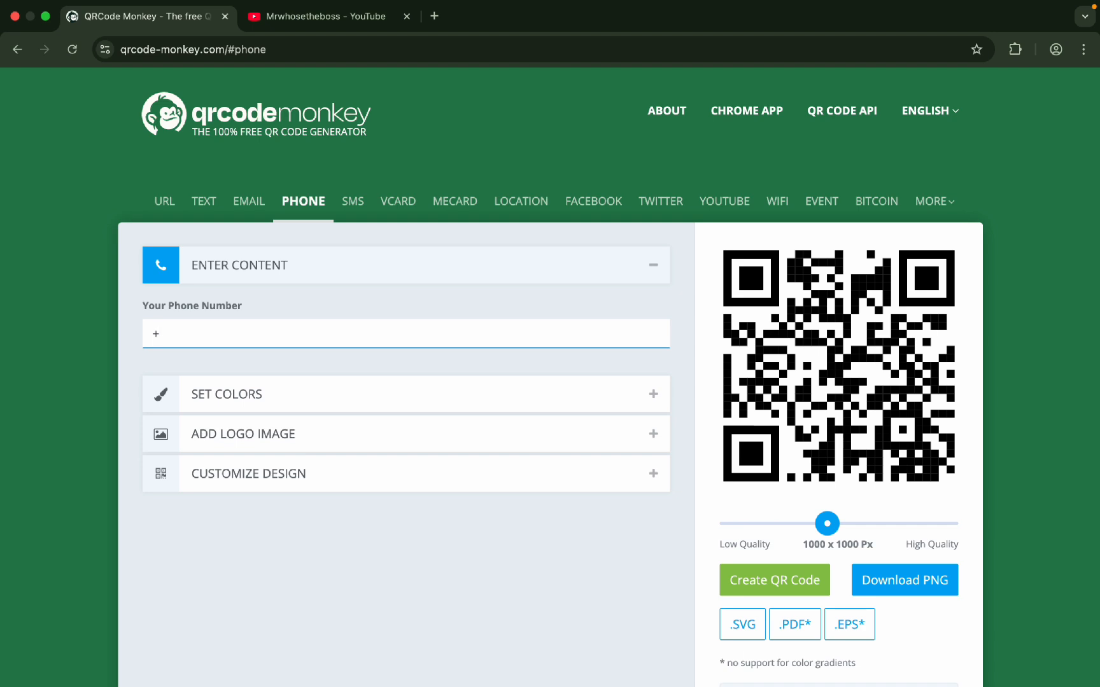
type("343")
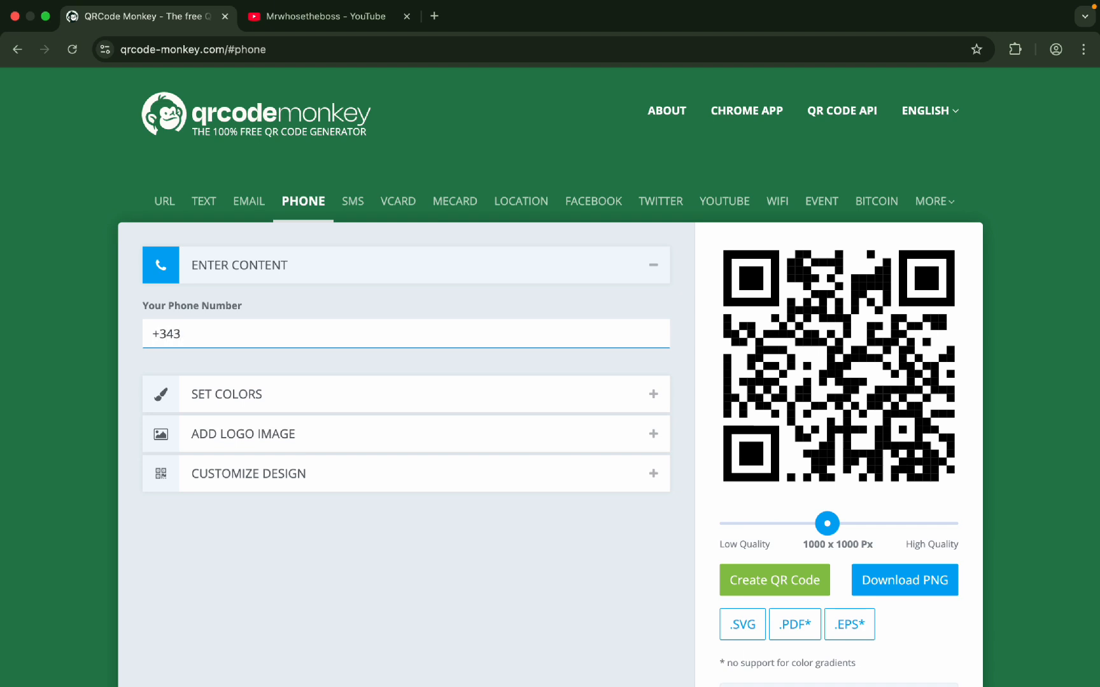
type("9087654")
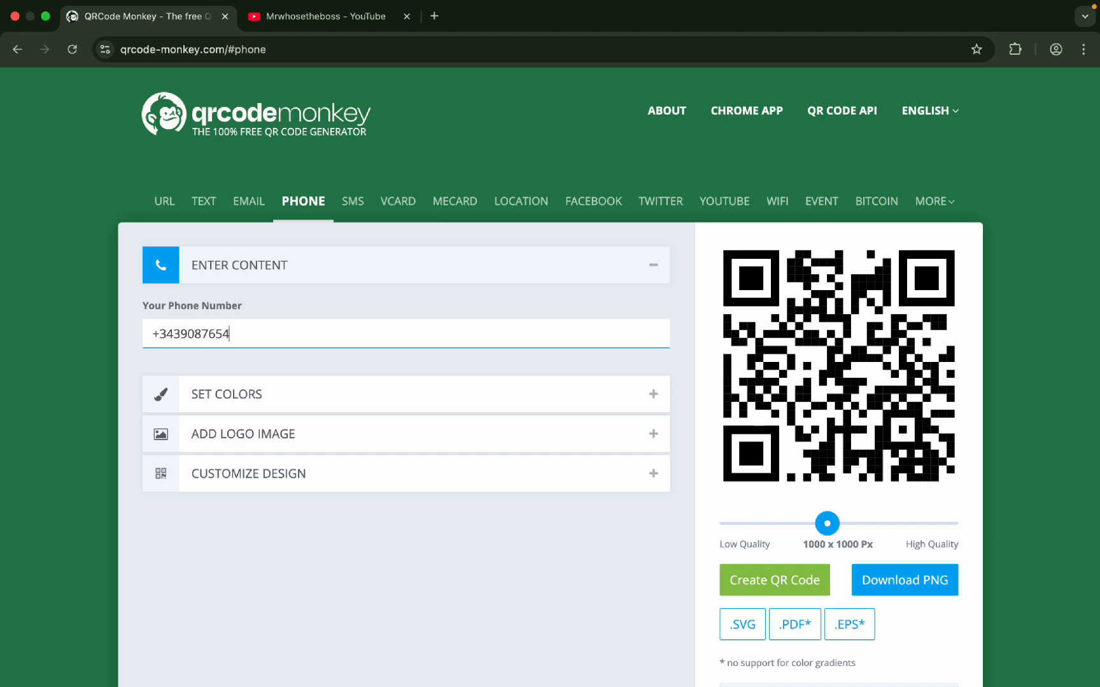
left_click(774, 580)
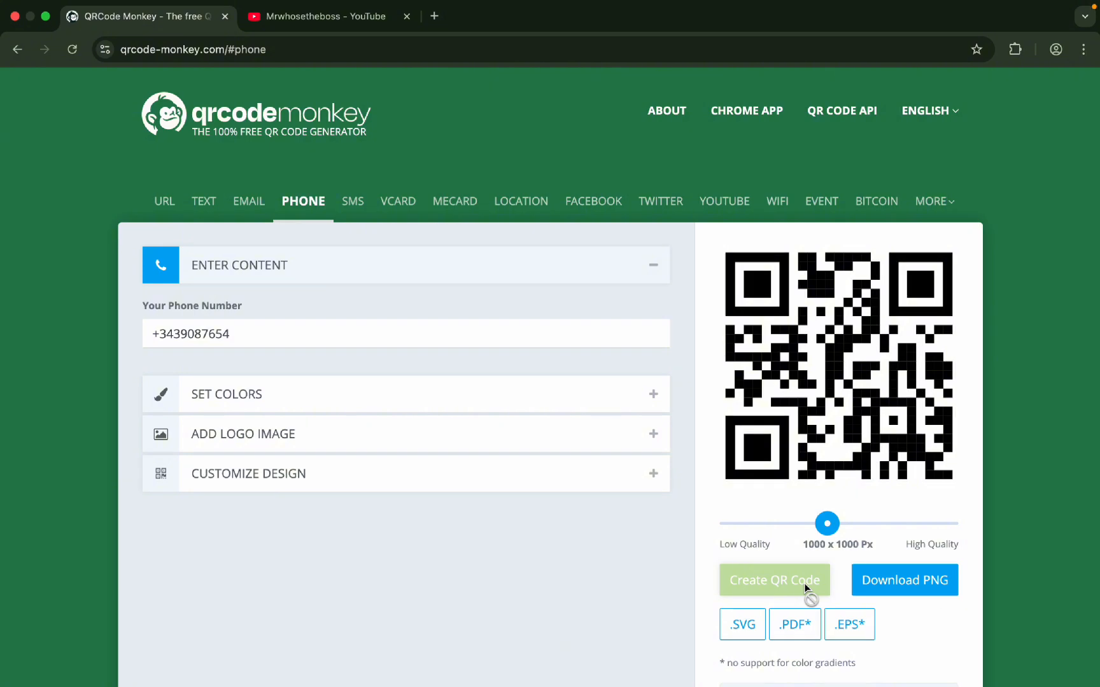
mouse_move(408, 124)
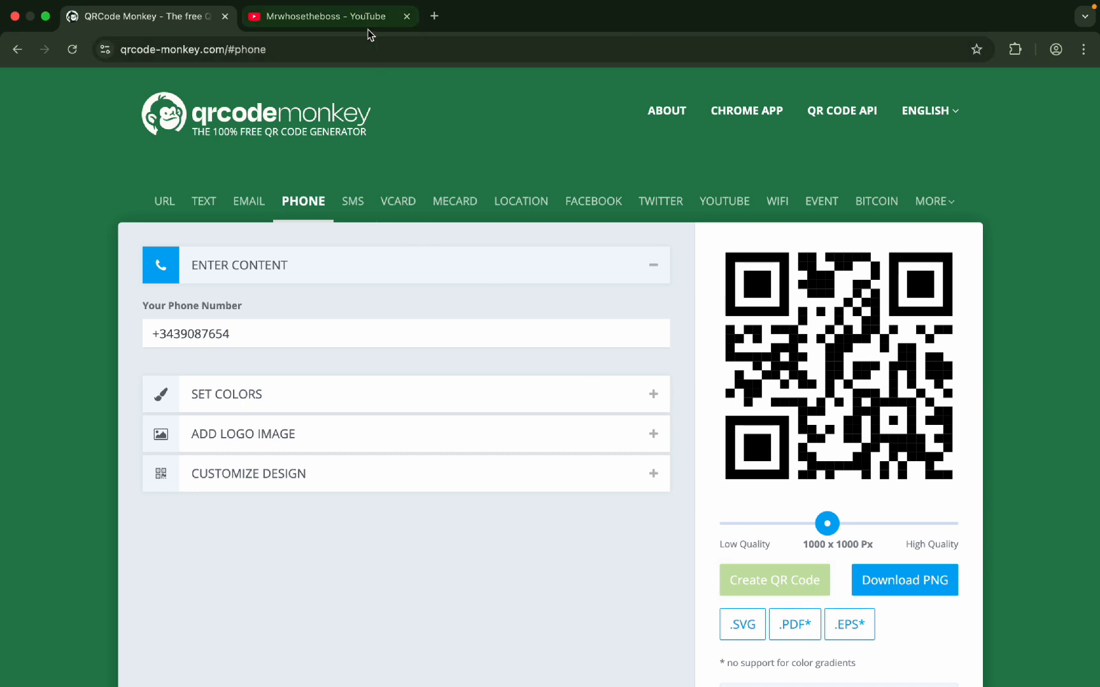
- Back on the Mrwhosetheboss channel tab, bring up Chrome's page context menu
left_click(330, 17)
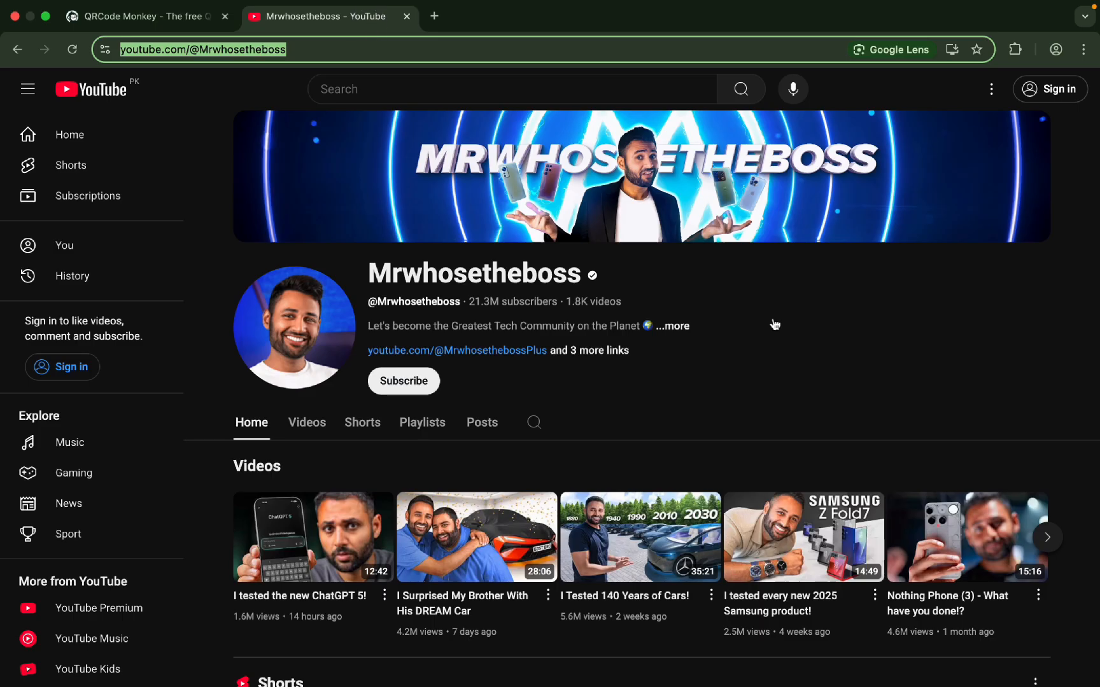
mouse_move(817, 308)
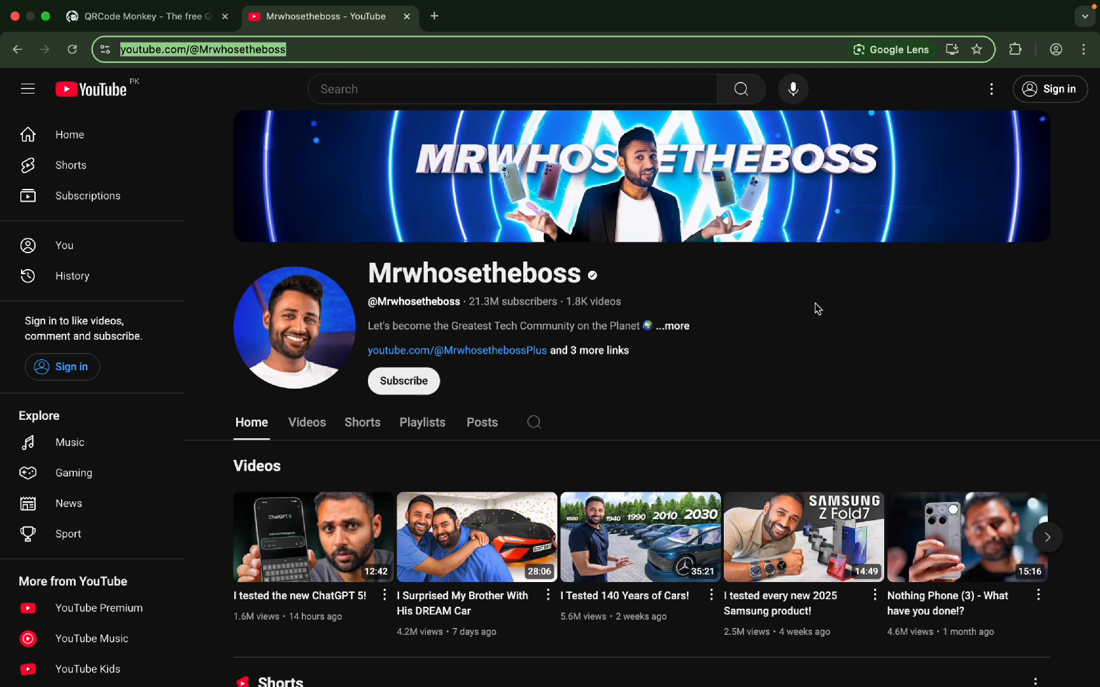
right_click(814, 308)
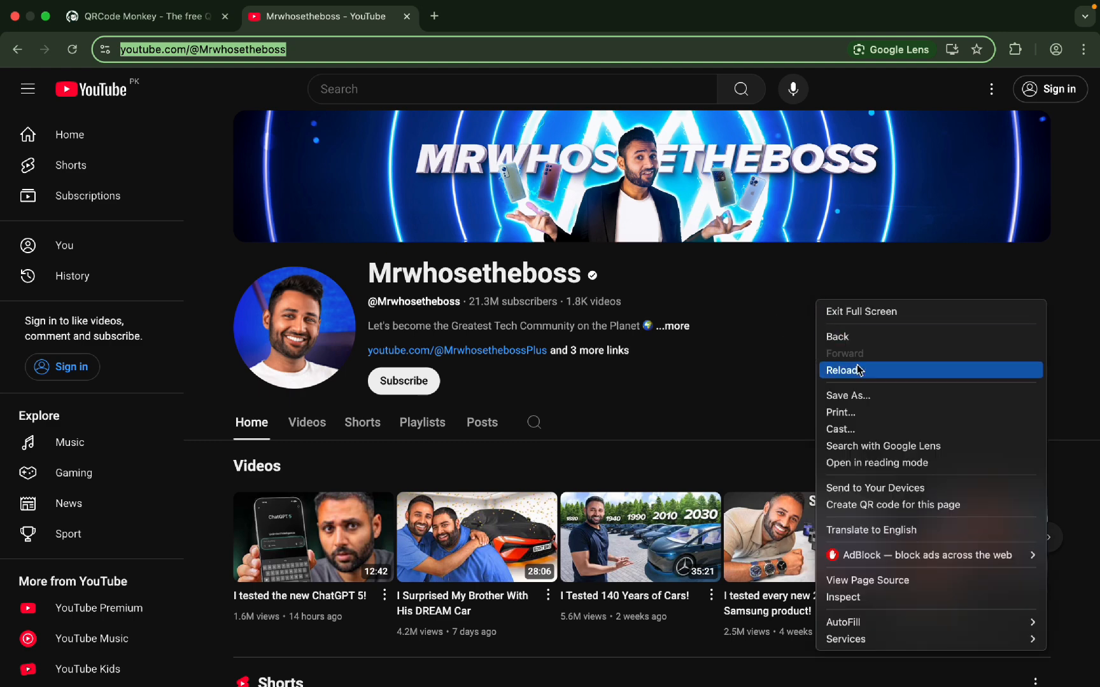
mouse_move(880, 505)
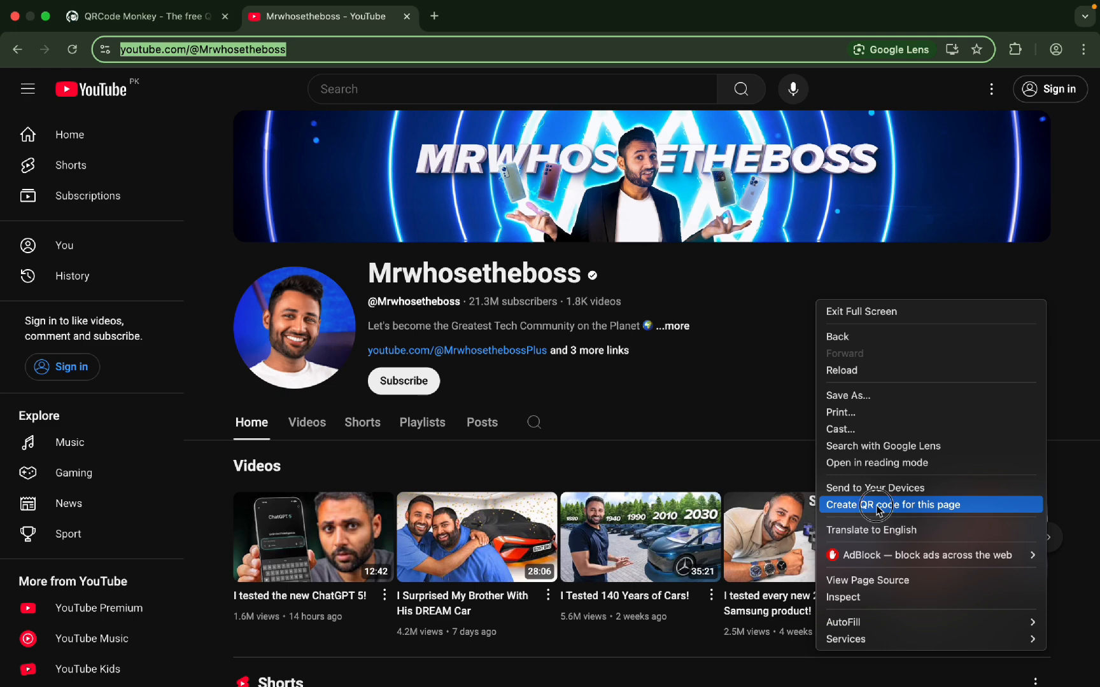
- Use Chrome's Create QR code for this page, then return to the QRCode Monkey tab
left_click(892, 504)
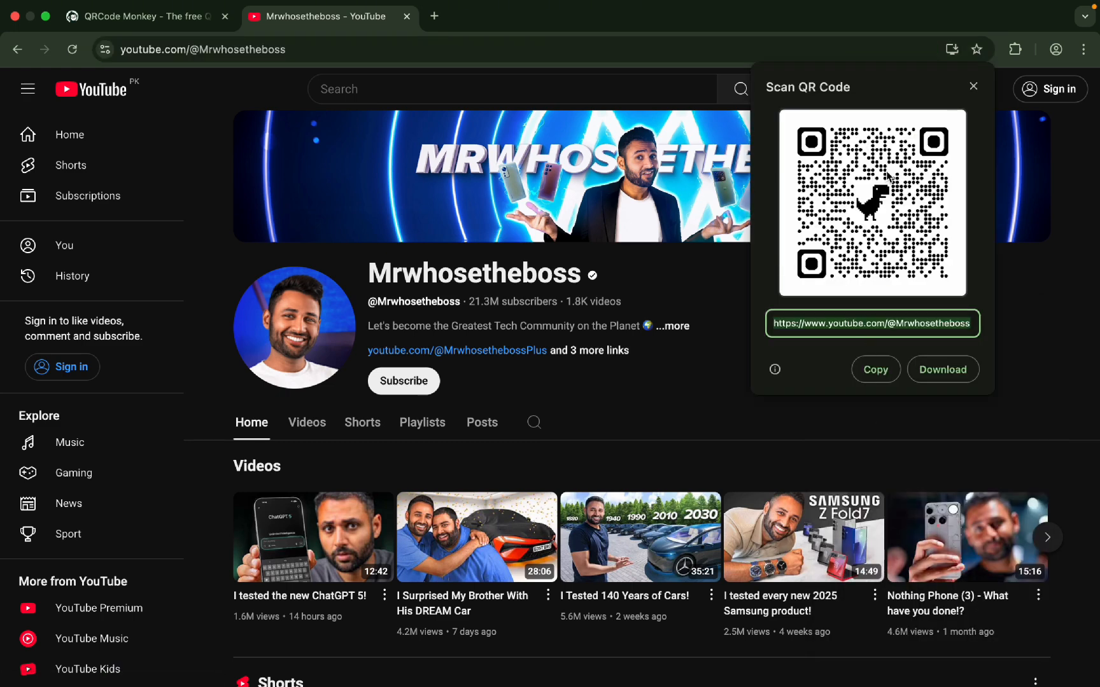
mouse_move(943, 369)
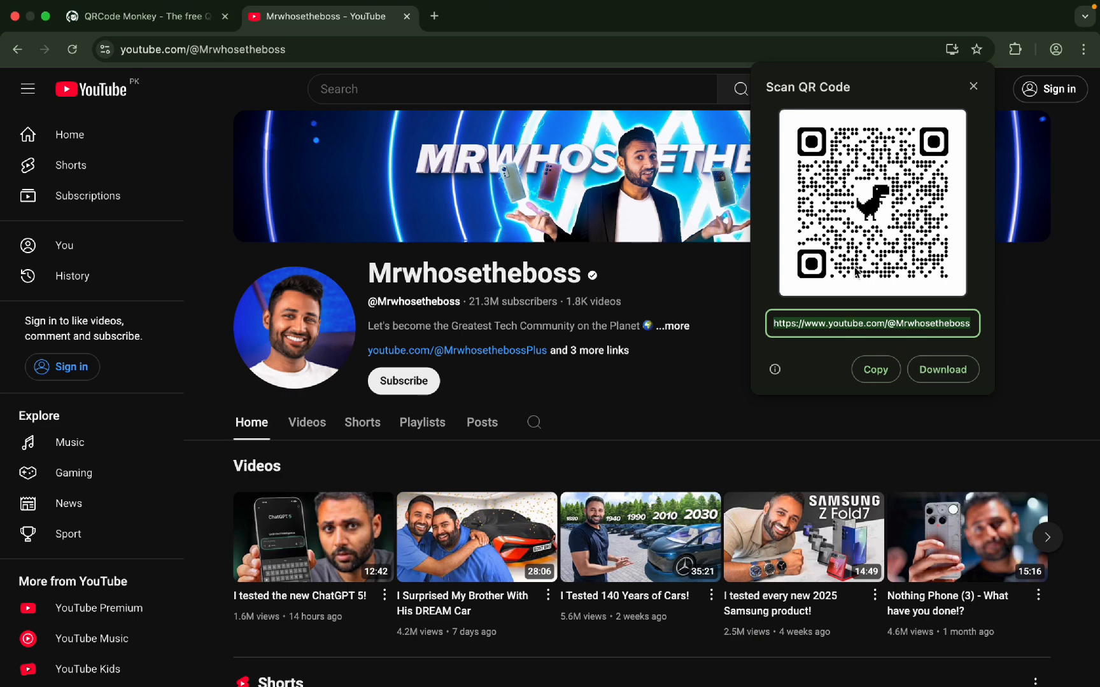
mouse_move(730, 399)
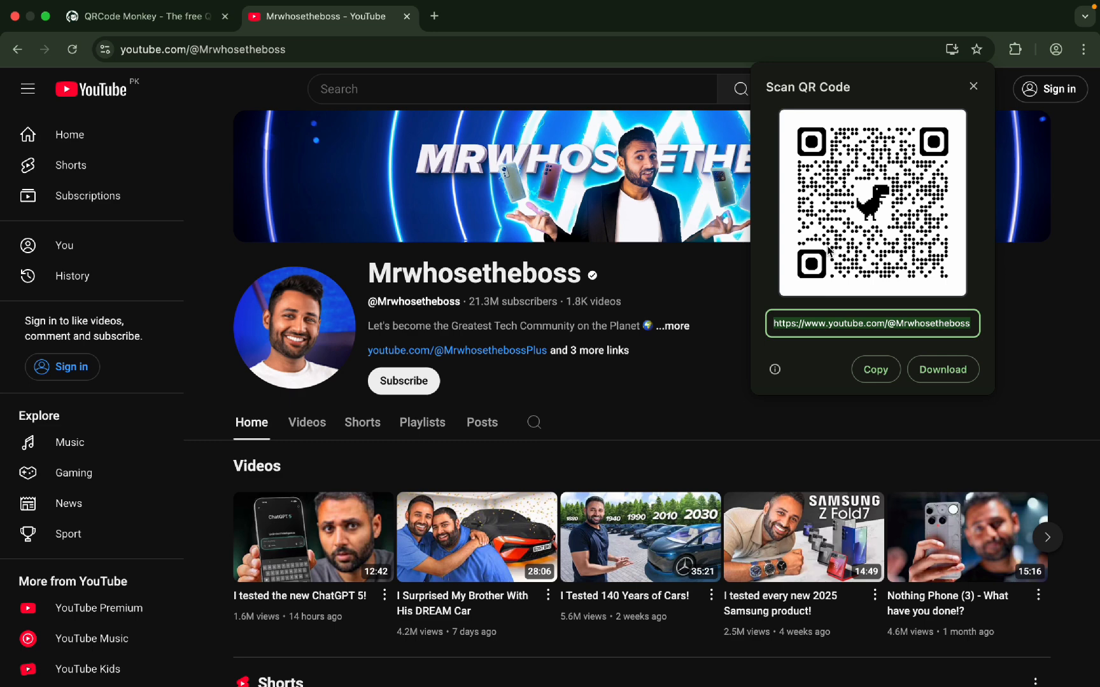
mouse_move(301, 18)
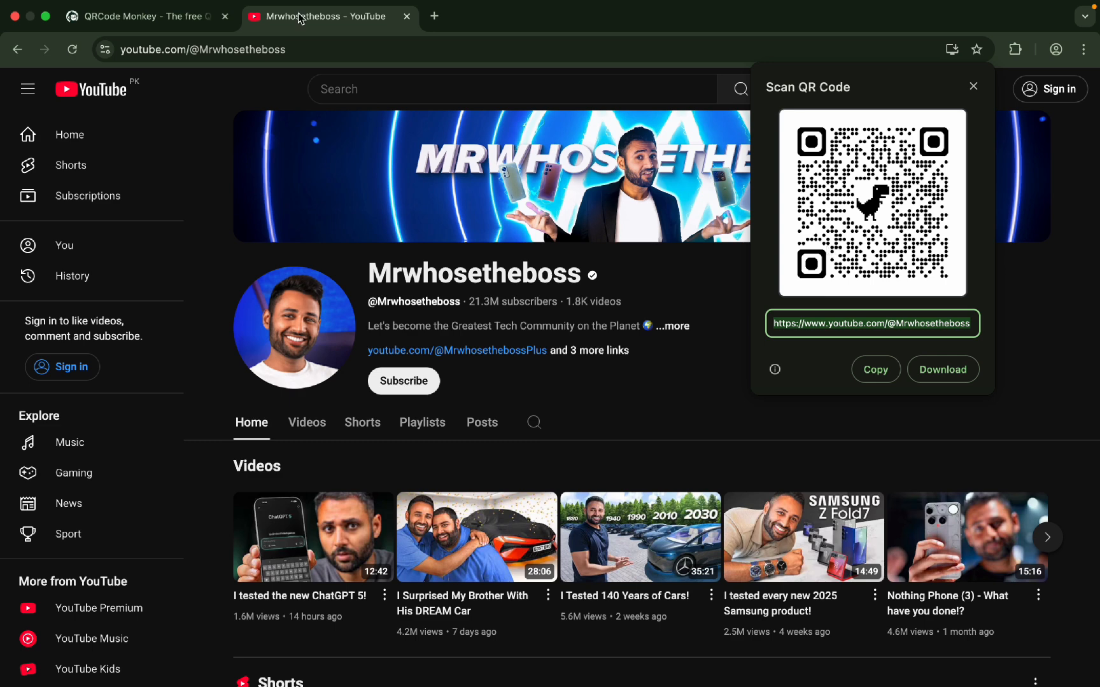
left_click(145, 17)
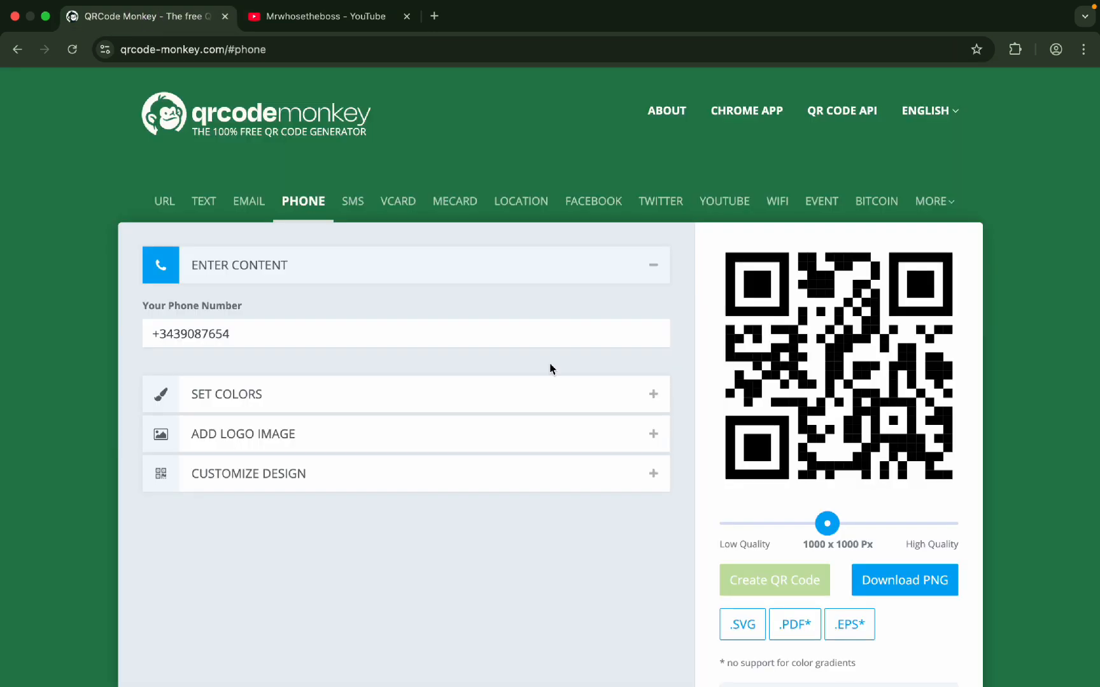